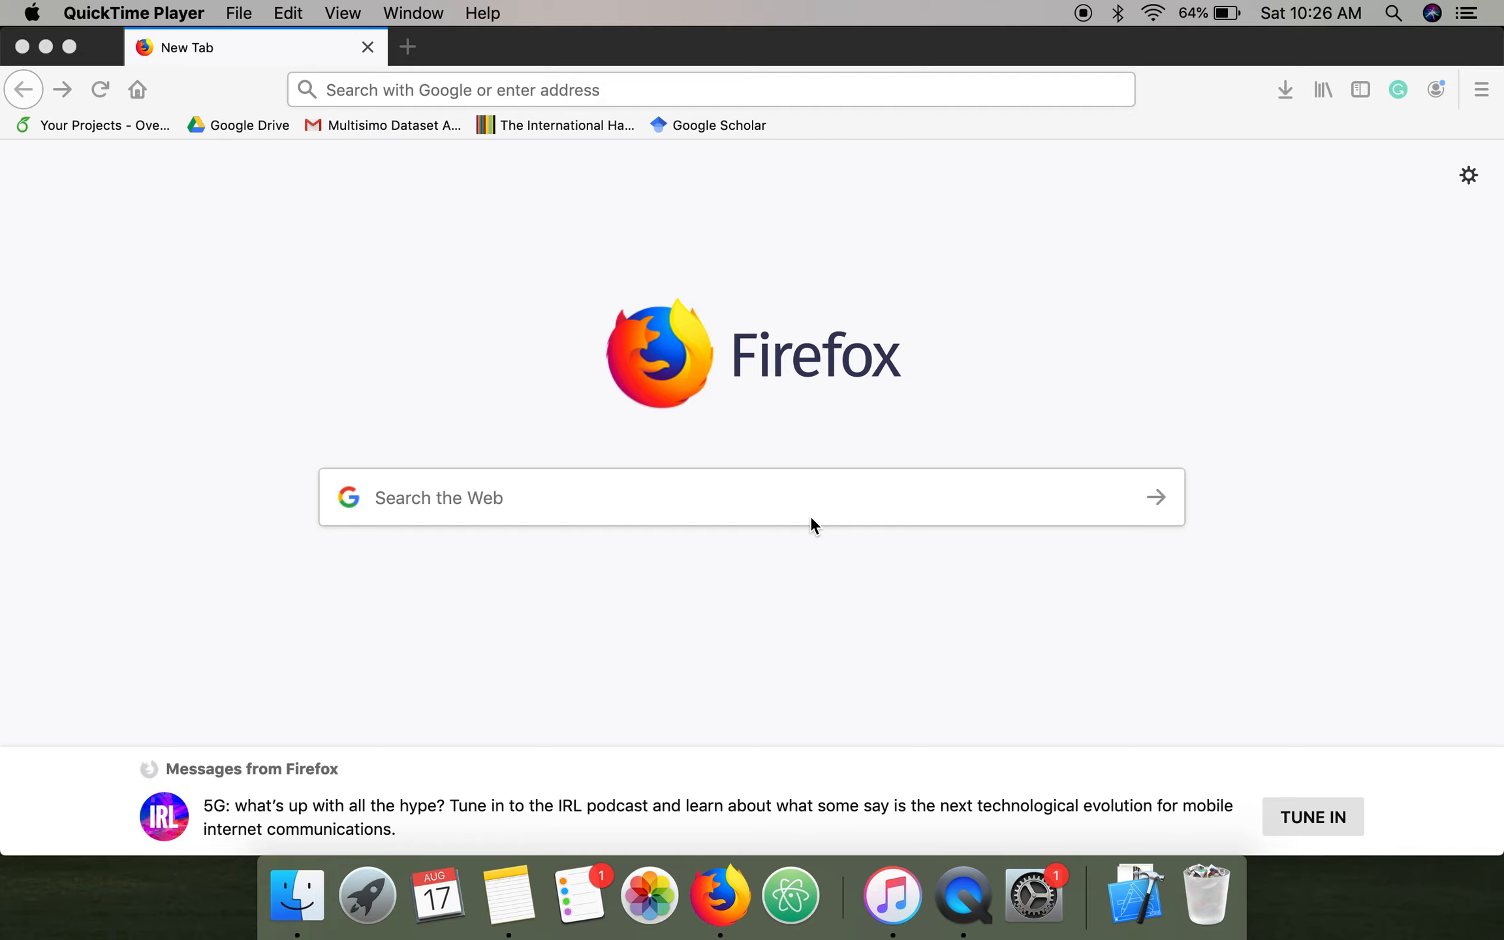
{"action": "mouse_move", "coordinate": [249, 222]}
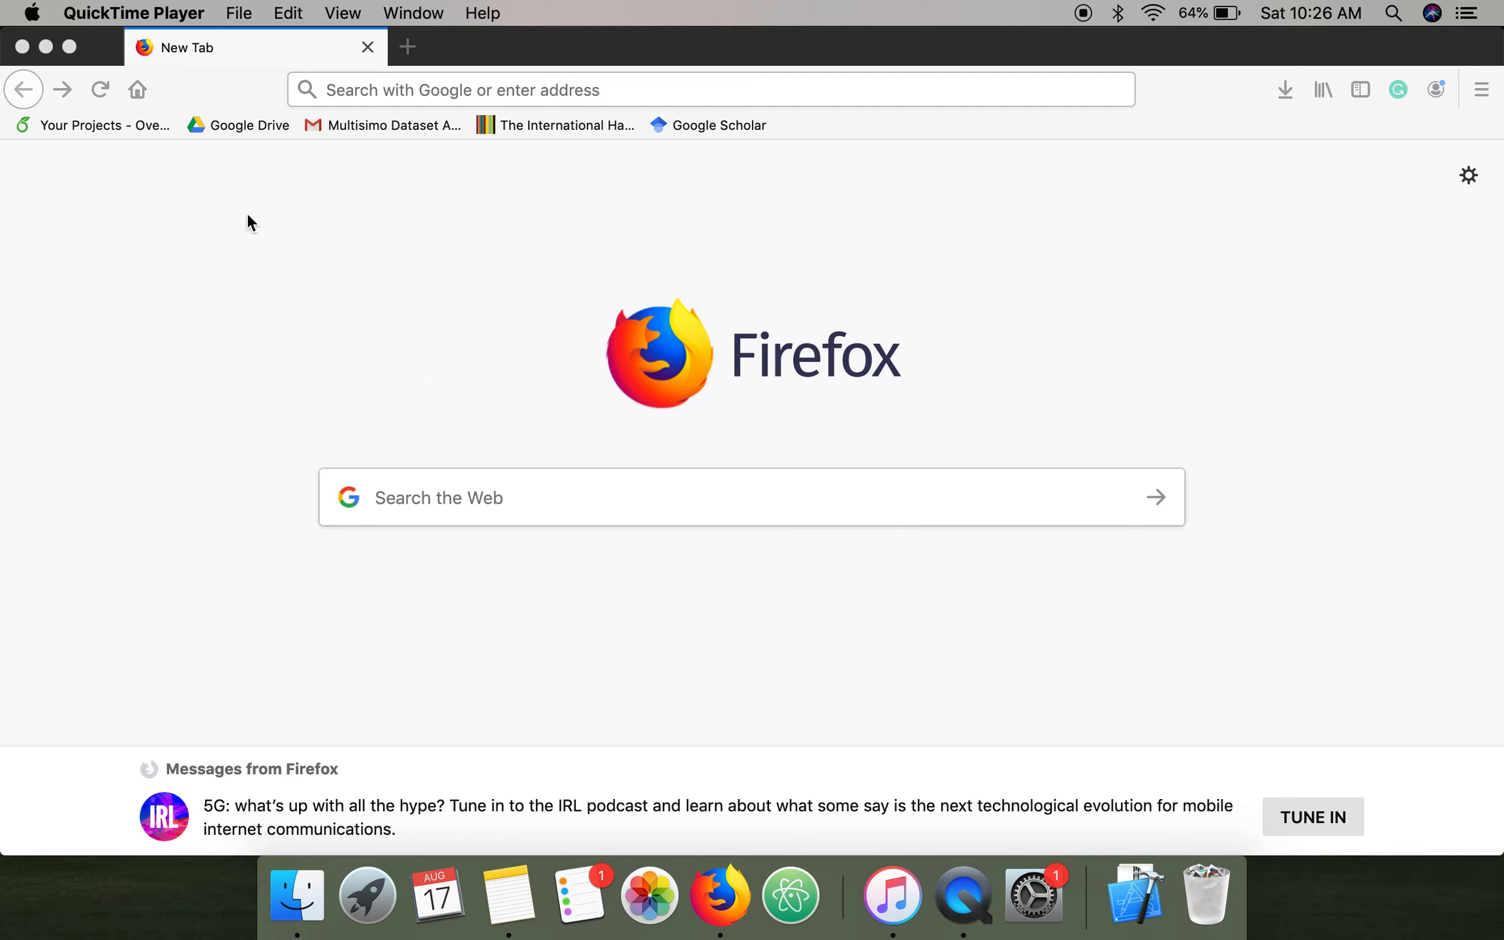
{"action": "mouse_move", "coordinate": [336, 323]}
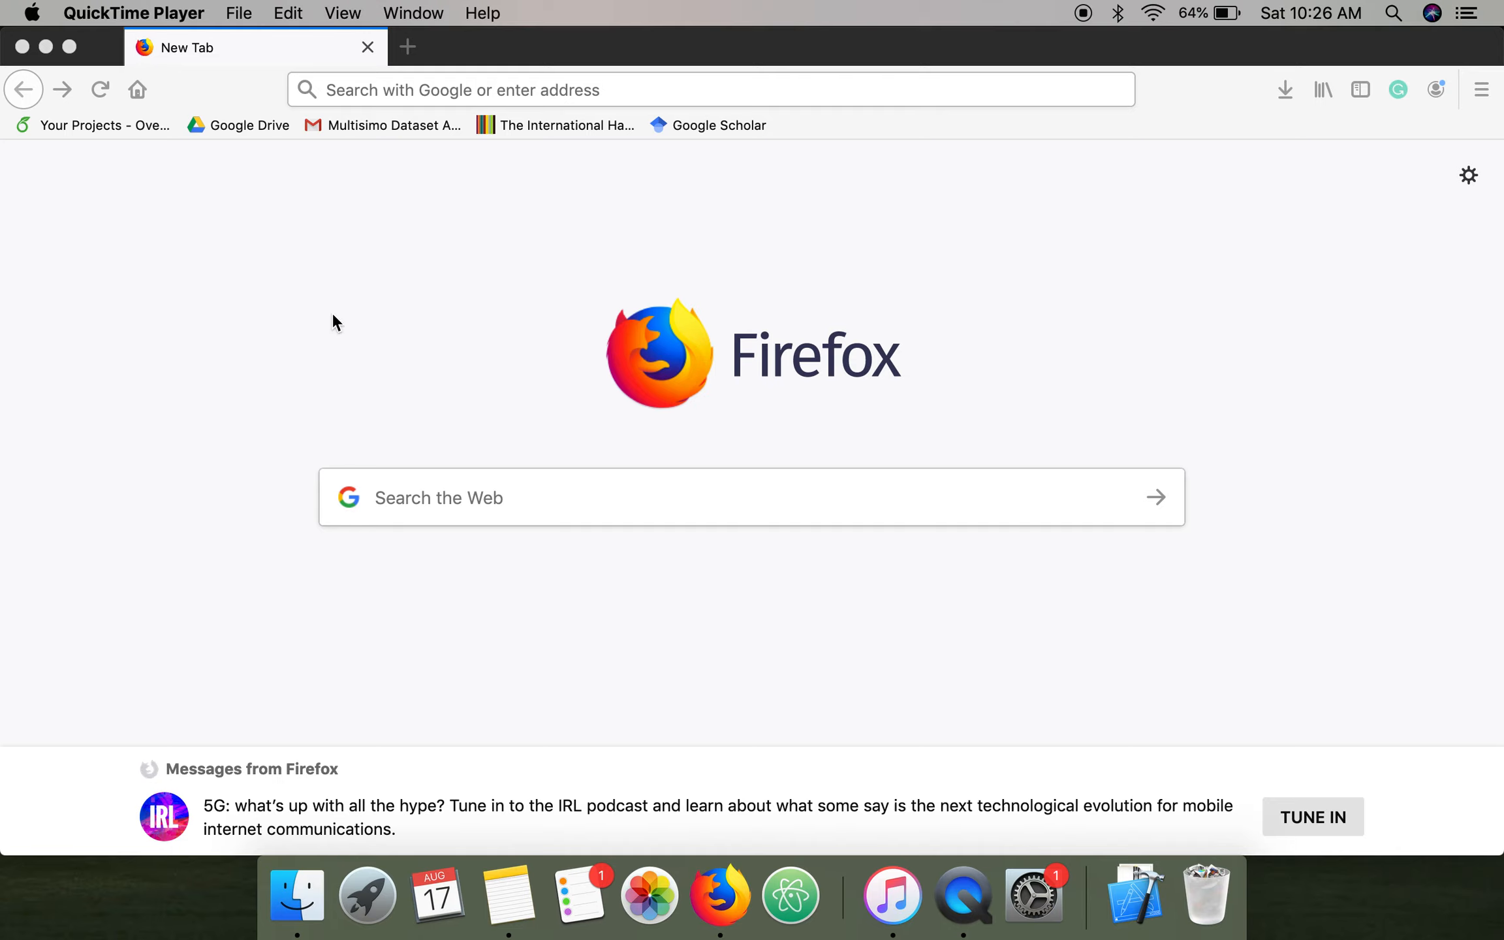
Start a New Movie Recording and choose iPhone as the camera source
{"action": "left_click", "coordinate": [238, 13]}
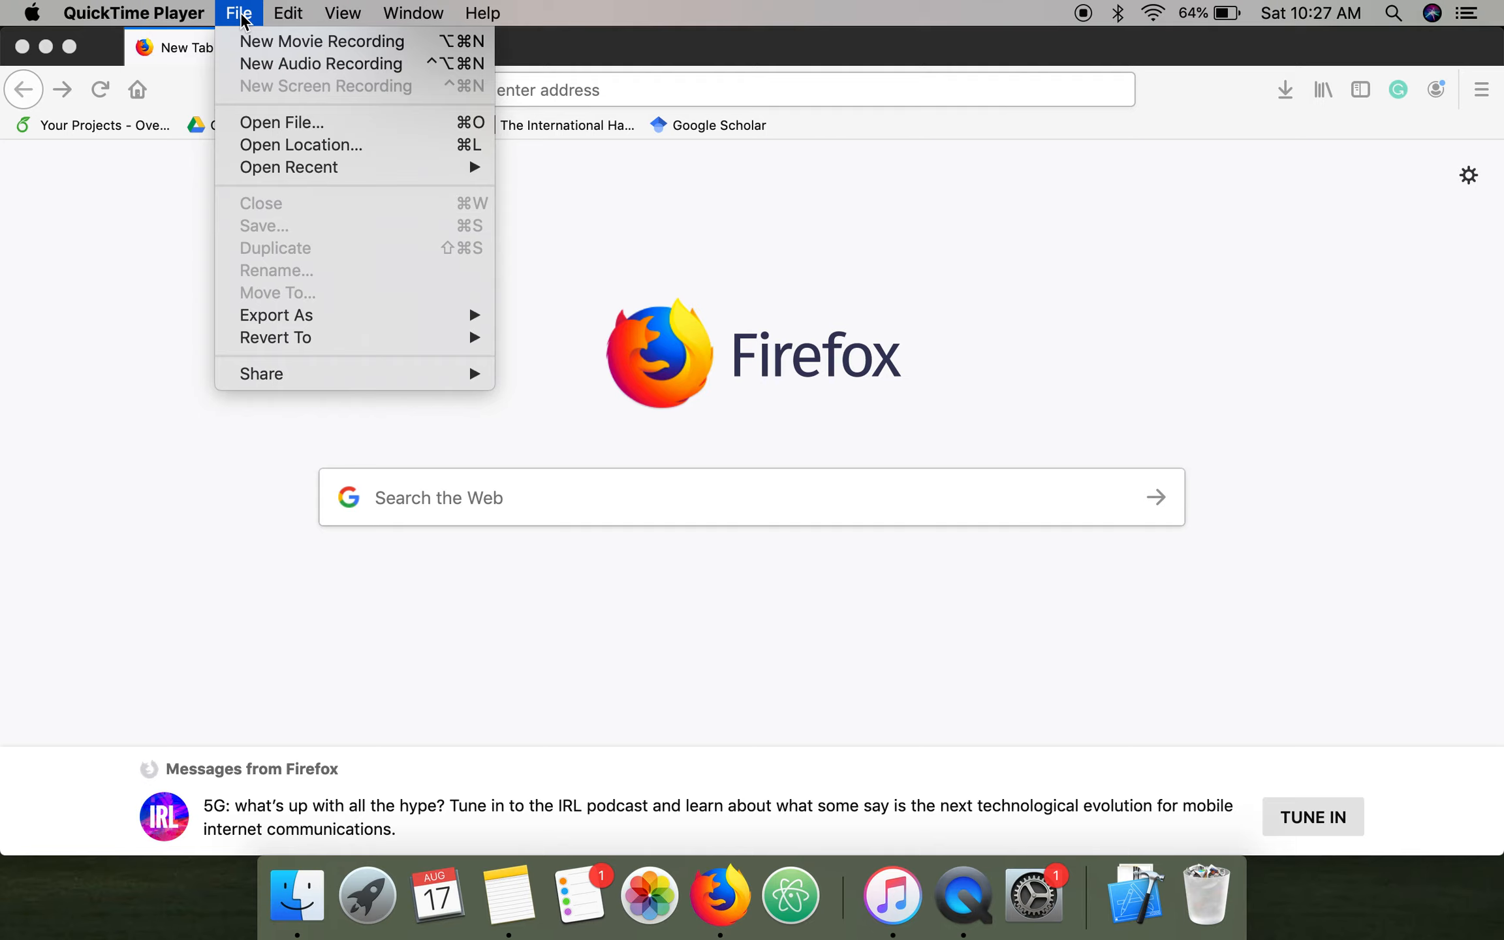
{"action": "mouse_move", "coordinate": [322, 42]}
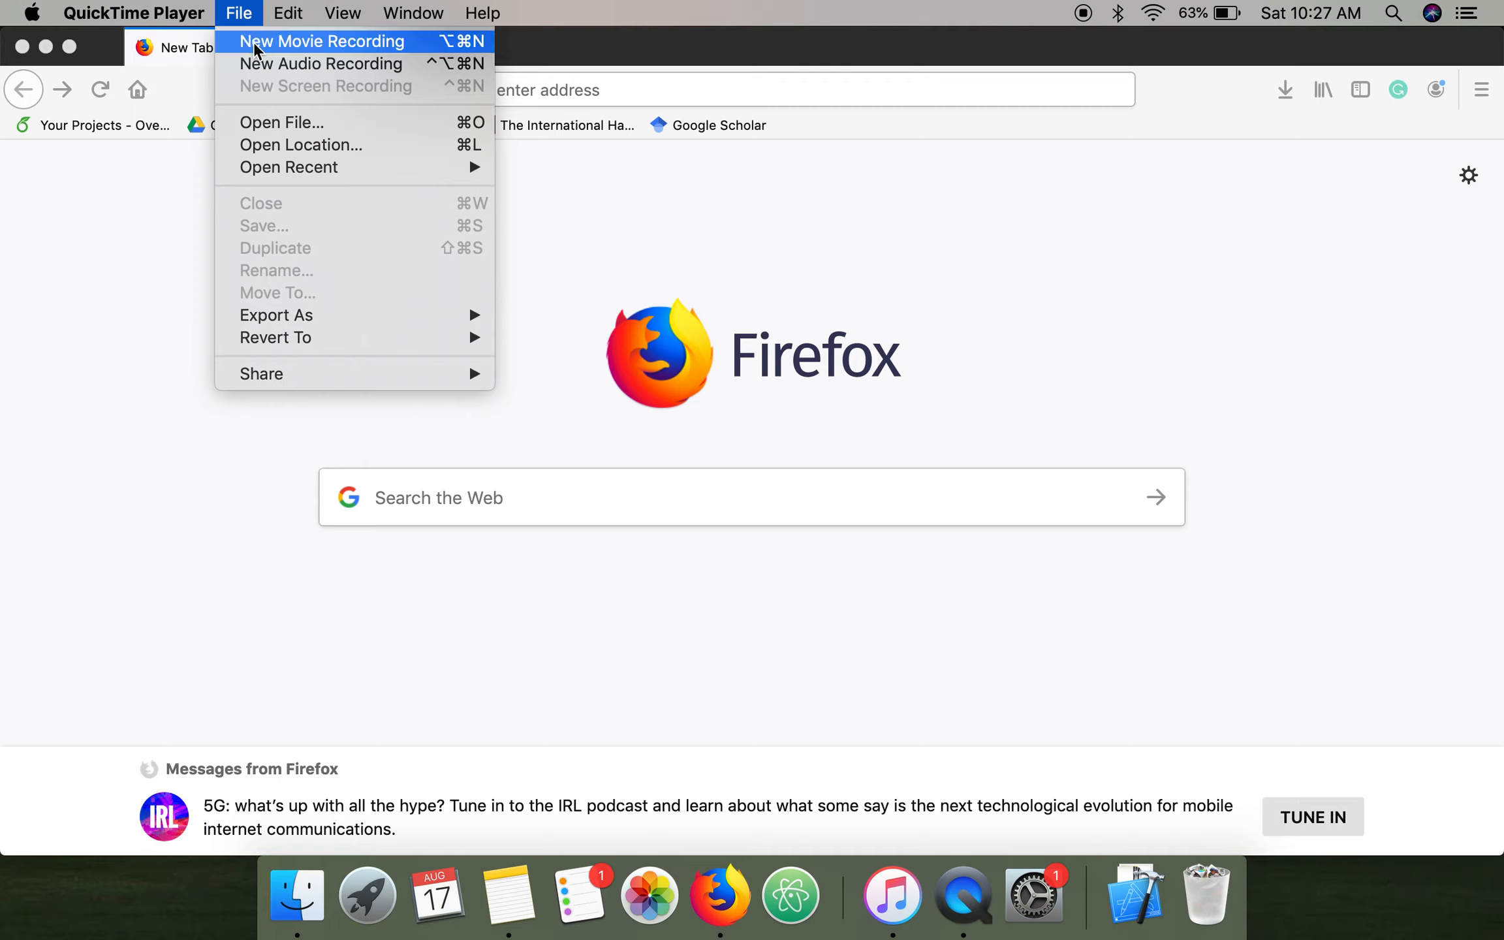
{"action": "left_click", "coordinate": [321, 41]}
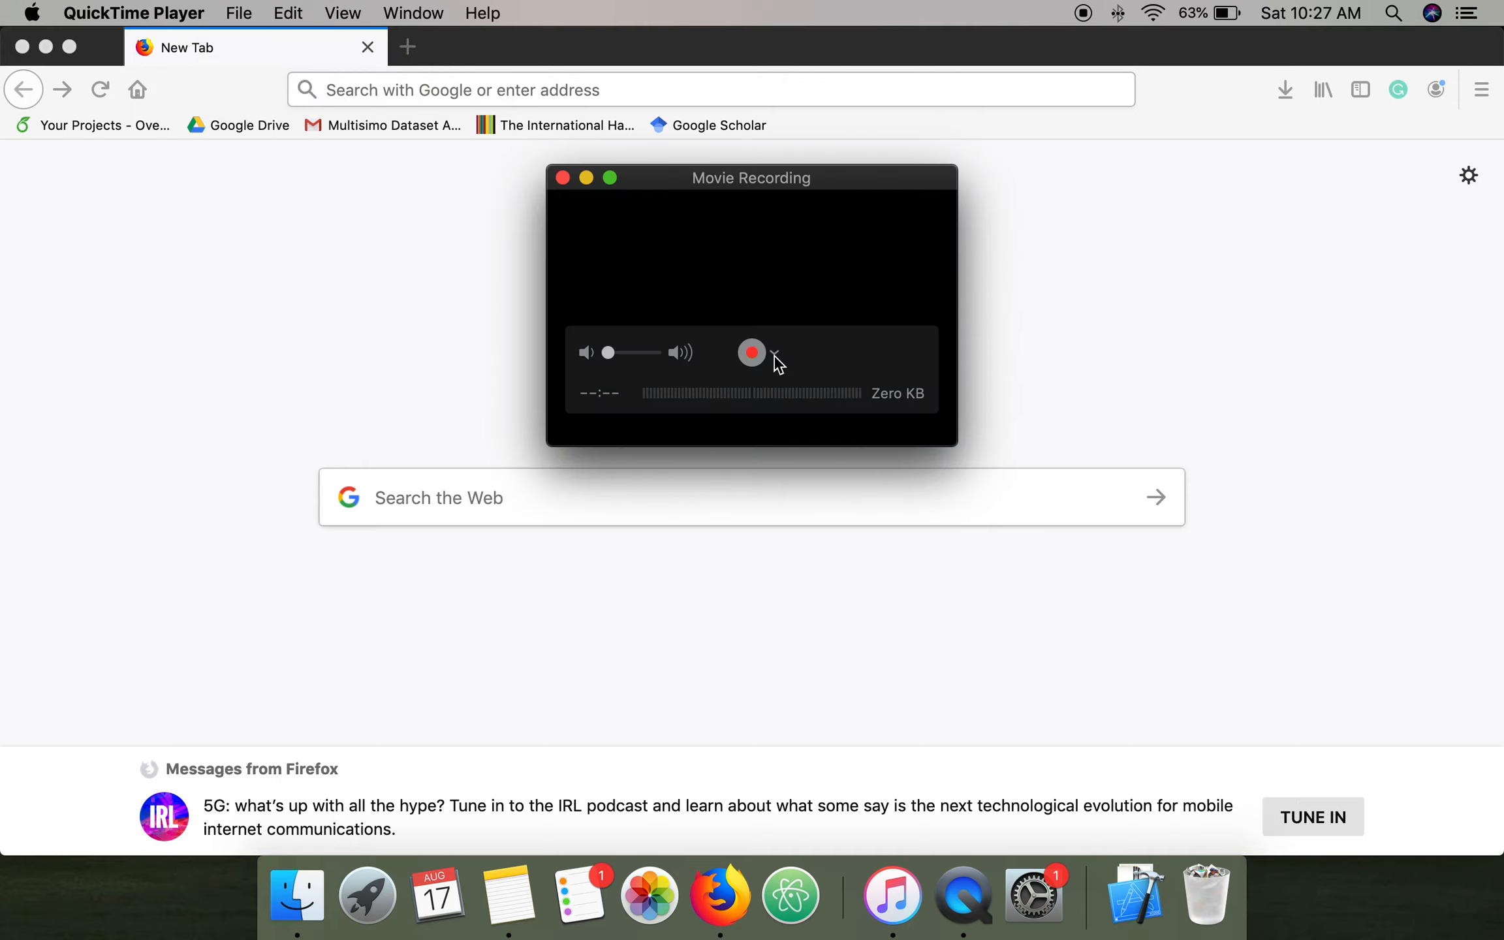
{"action": "left_click", "coordinate": [772, 352]}
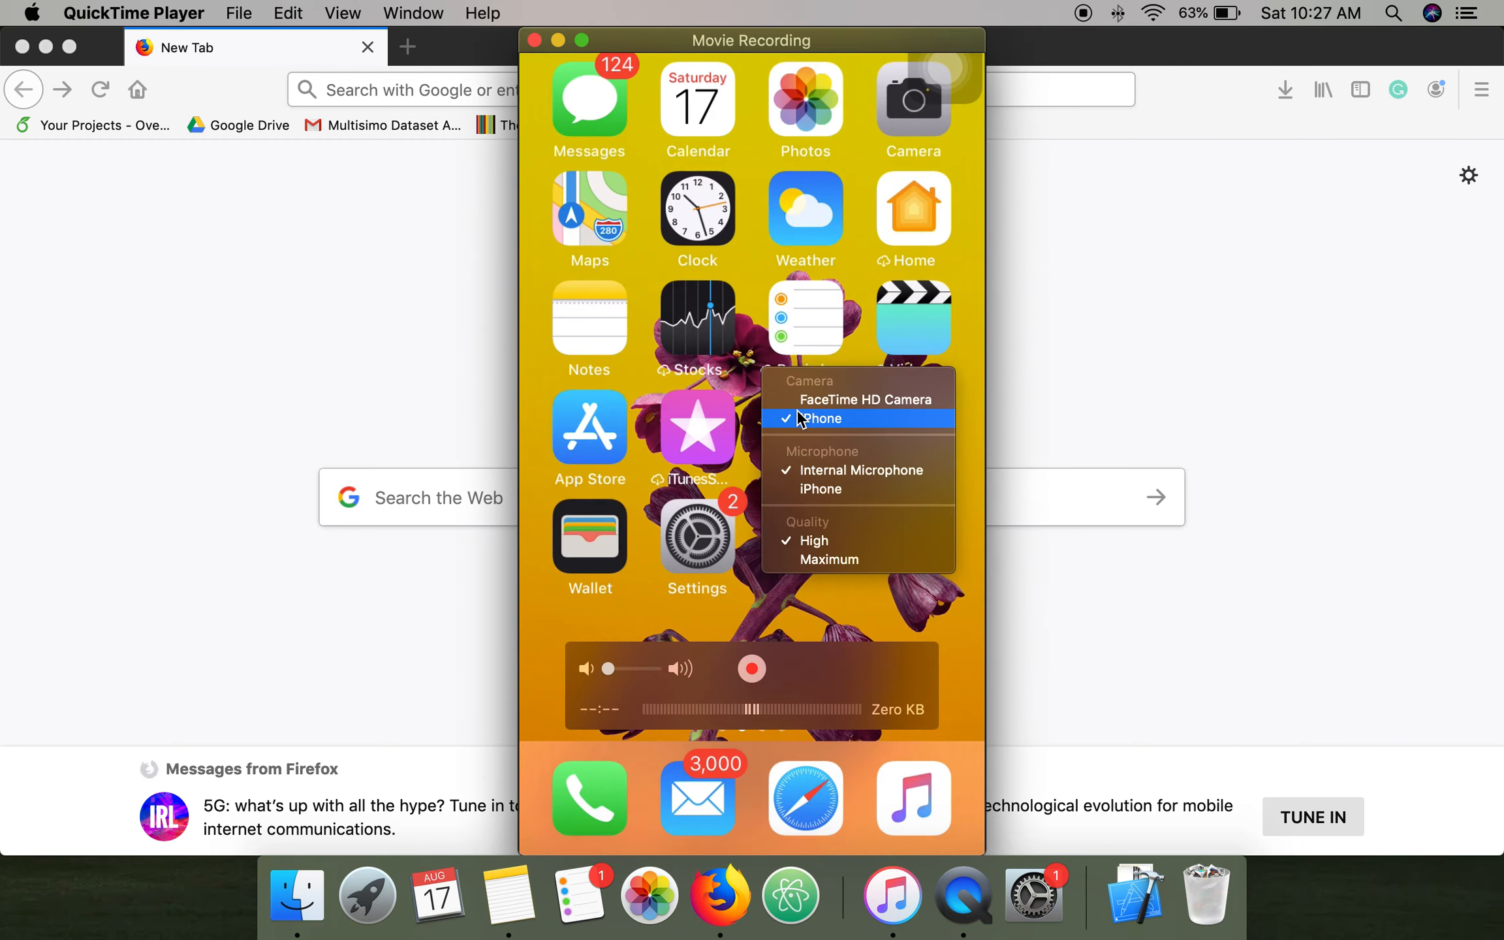
{"action": "mouse_move", "coordinate": [884, 364]}
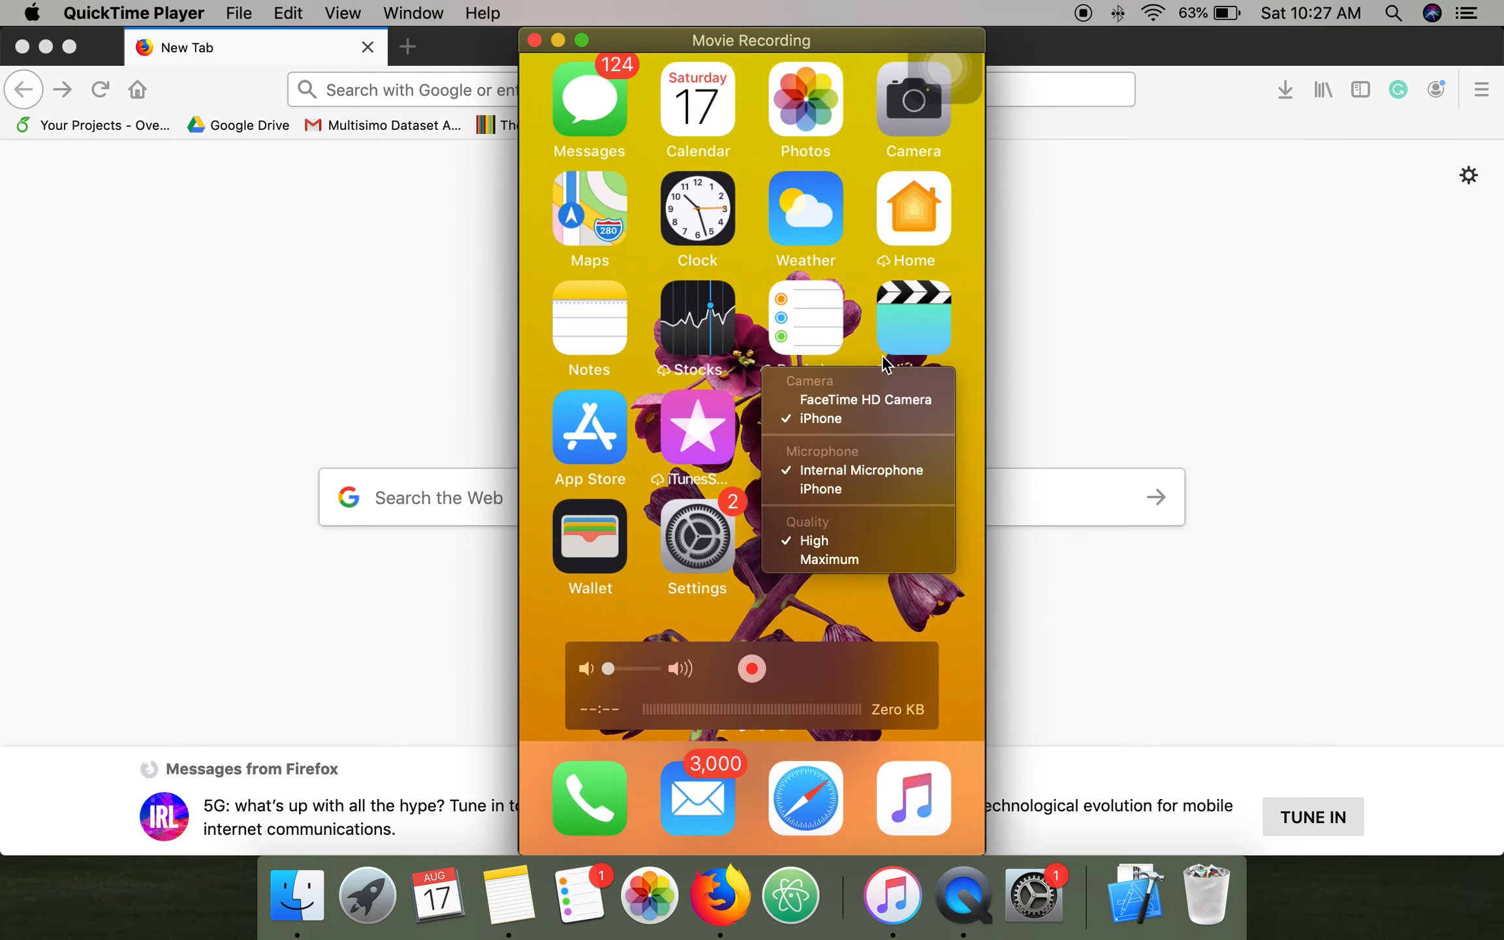
{"action": "left_click", "coordinate": [834, 537]}
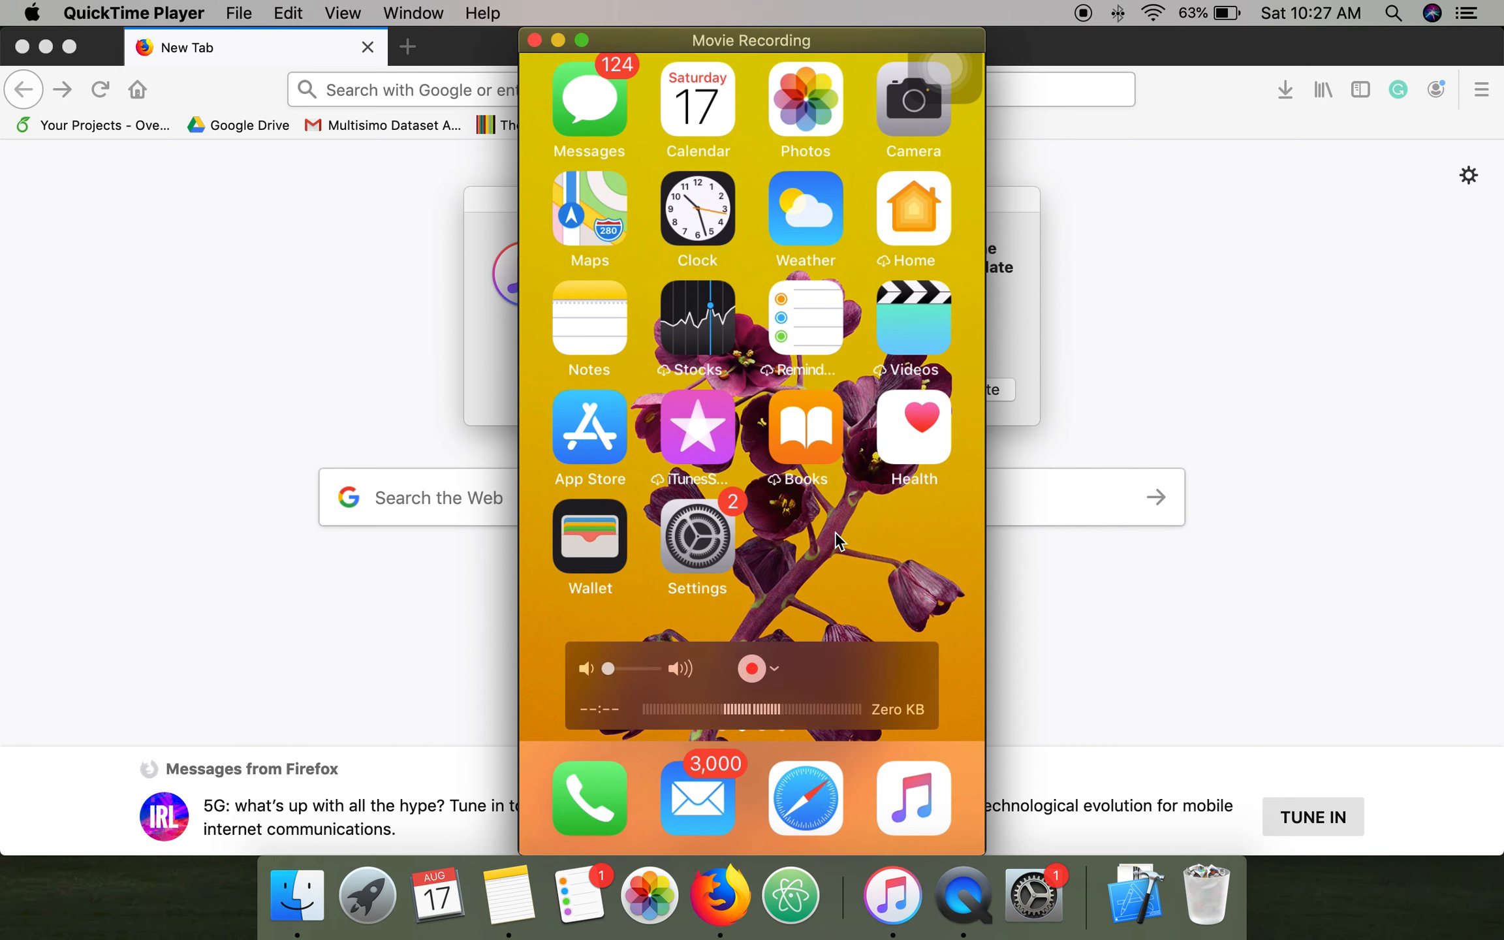
{"action": "mouse_move", "coordinate": [748, 484]}
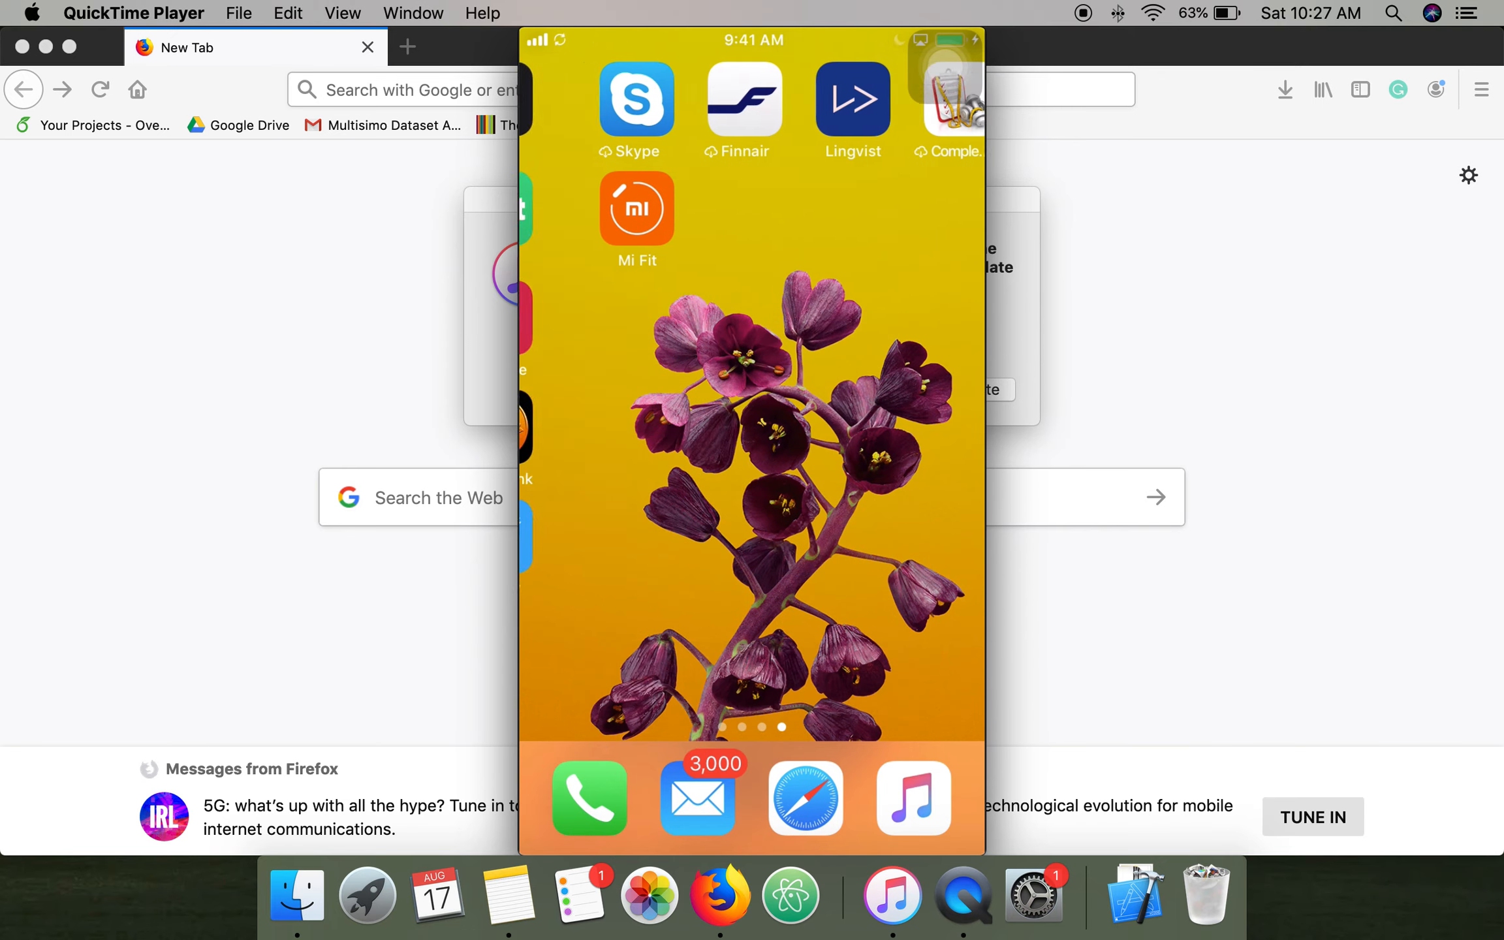
Show the iPhone's last home page mirrored in the Movie Recording window
{"action": "left_click", "coordinate": [750, 41]}
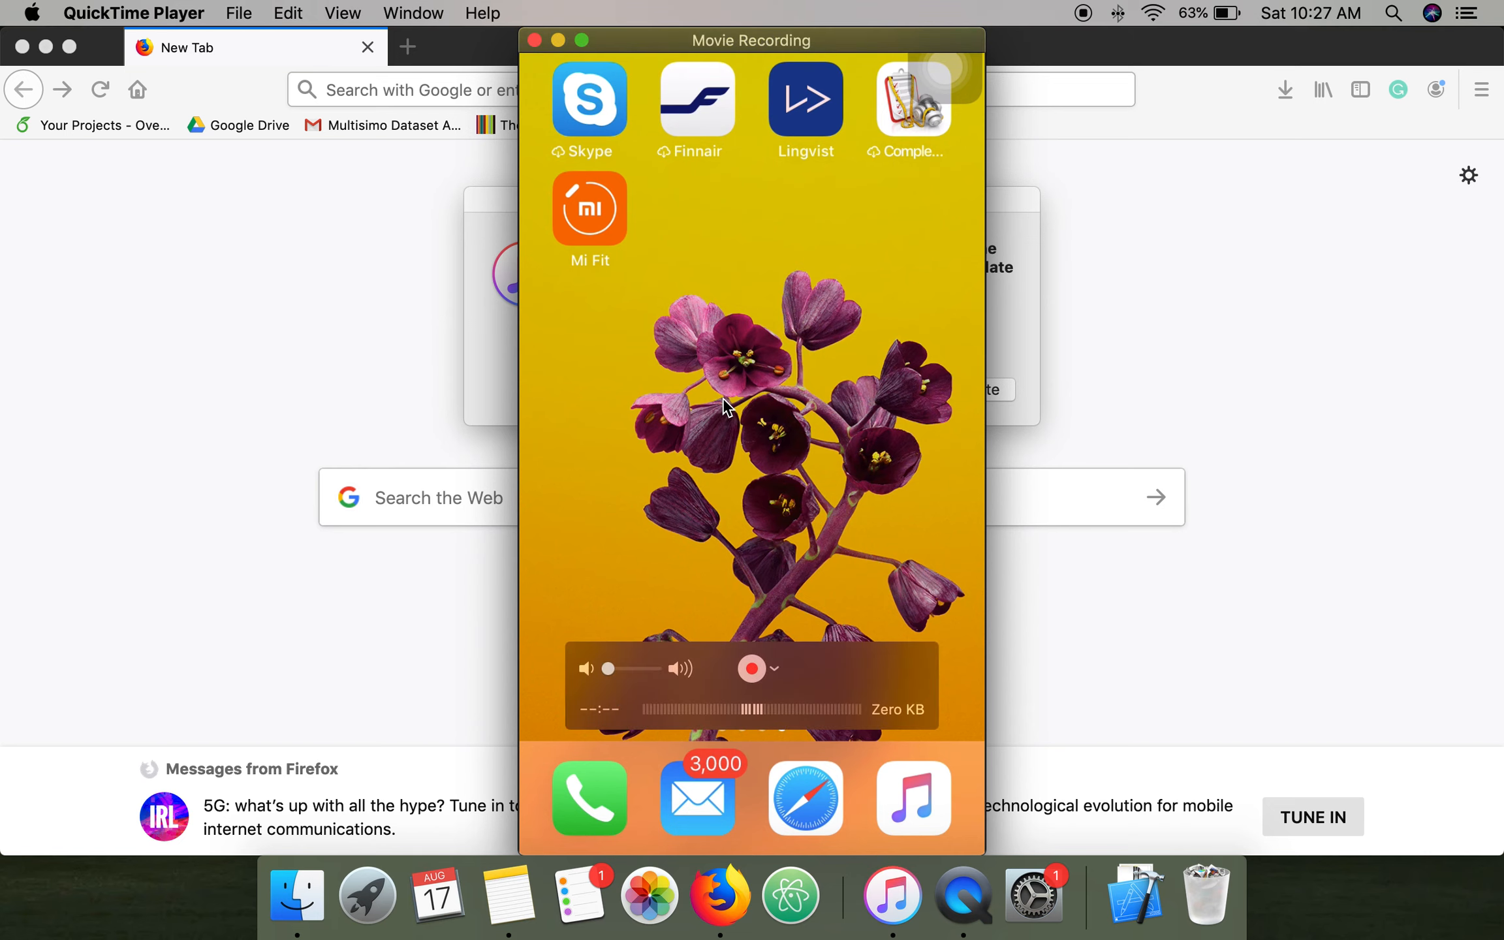
{"action": "mouse_move", "coordinate": [698, 336]}
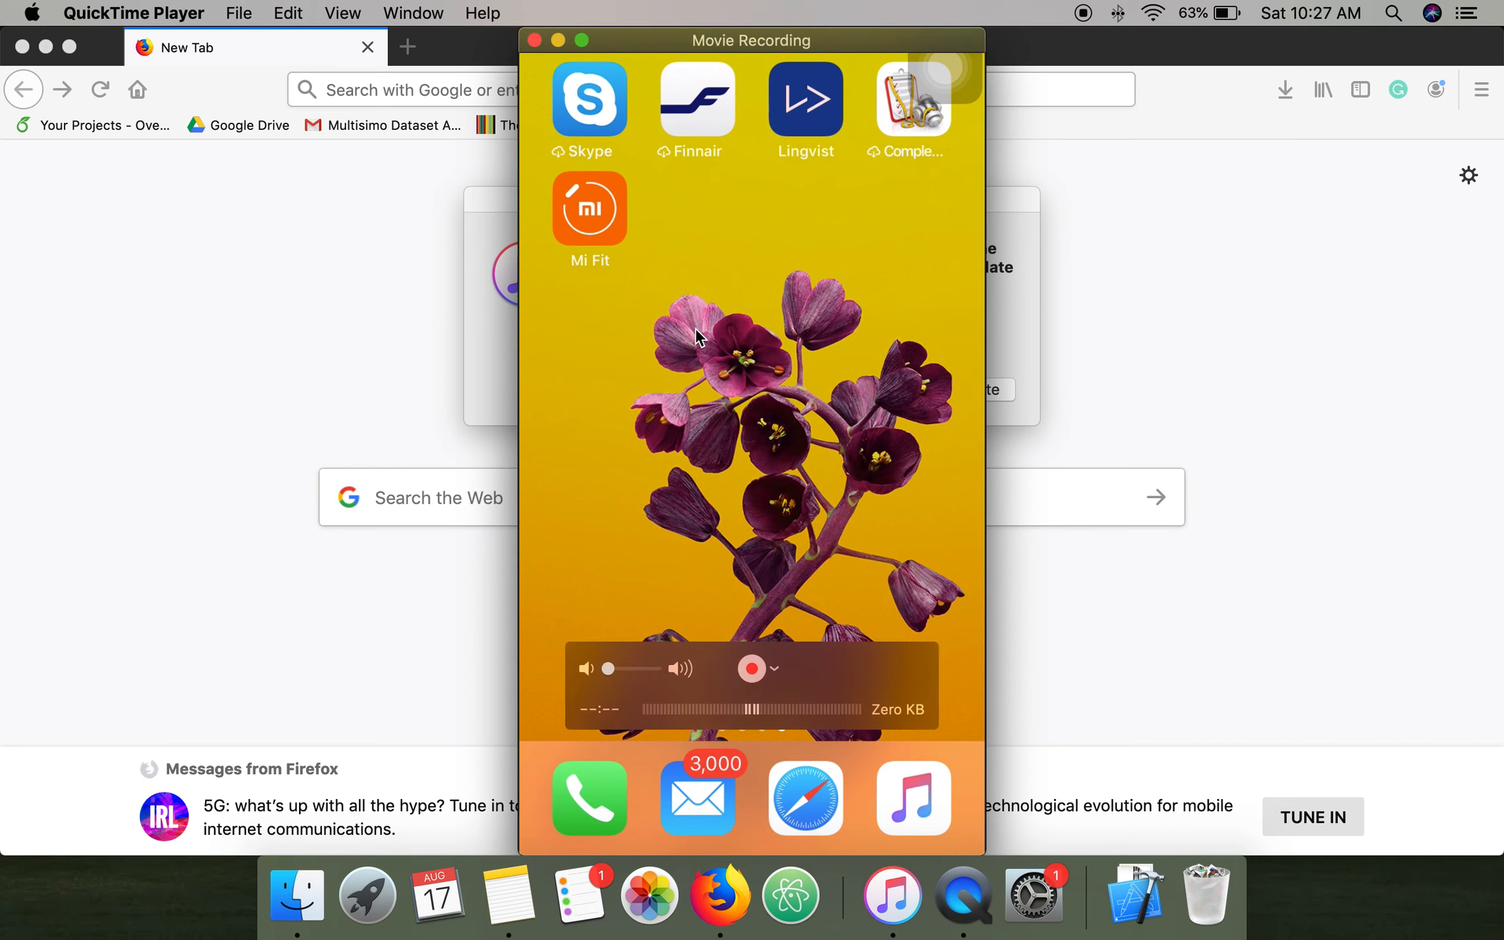